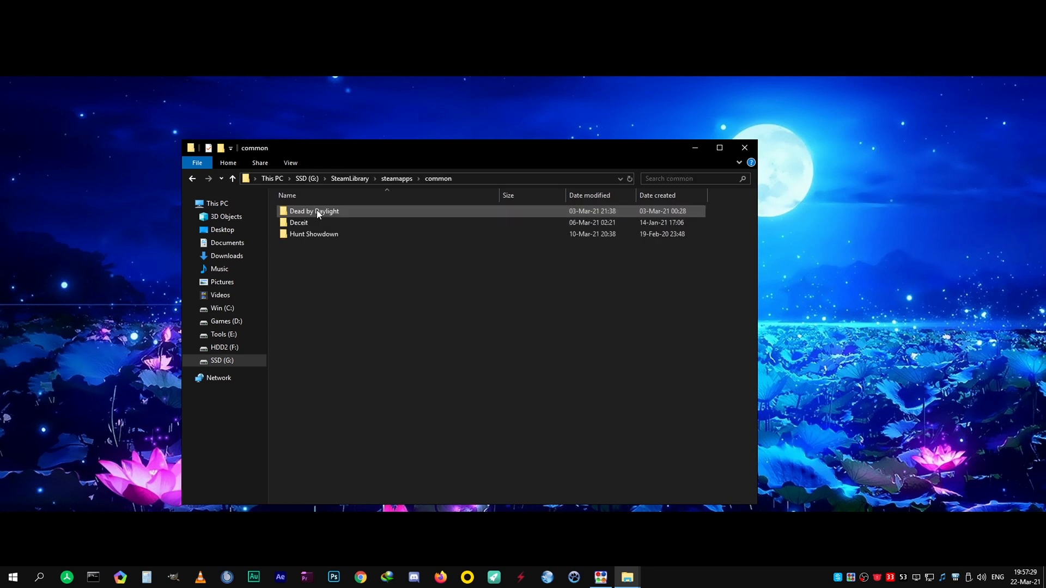
Navigate into Hunt Showdown > user > profiles > default and bring up the context menu for attributes.xml
double_click(314, 235)
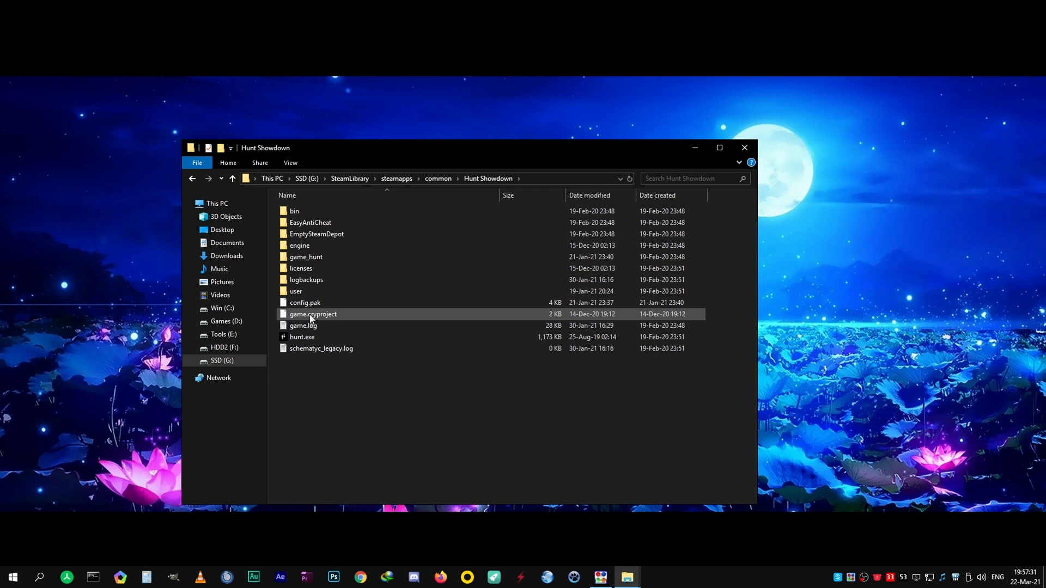
double_click(295, 291)
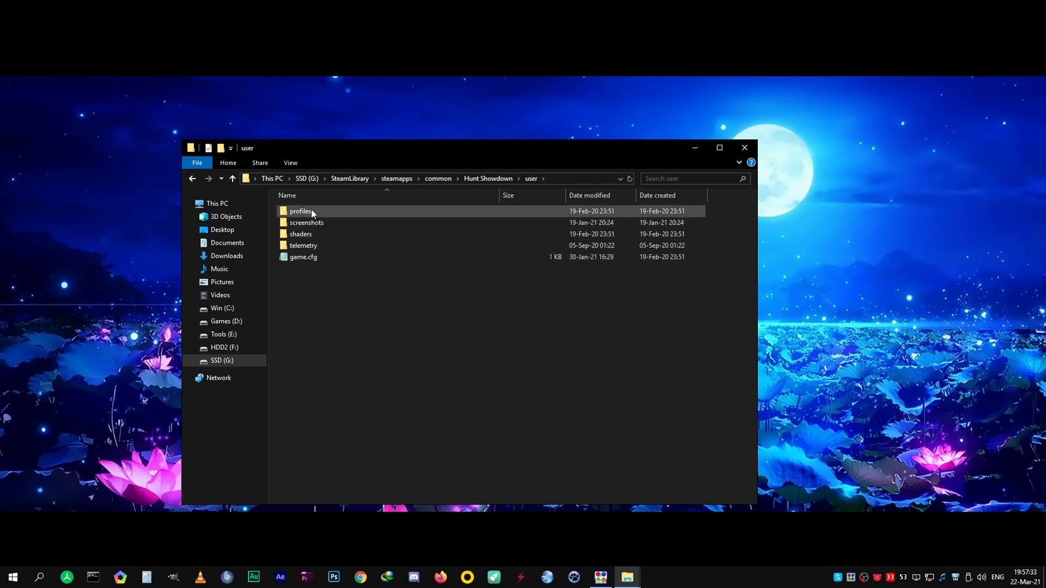
double_click(301, 210)
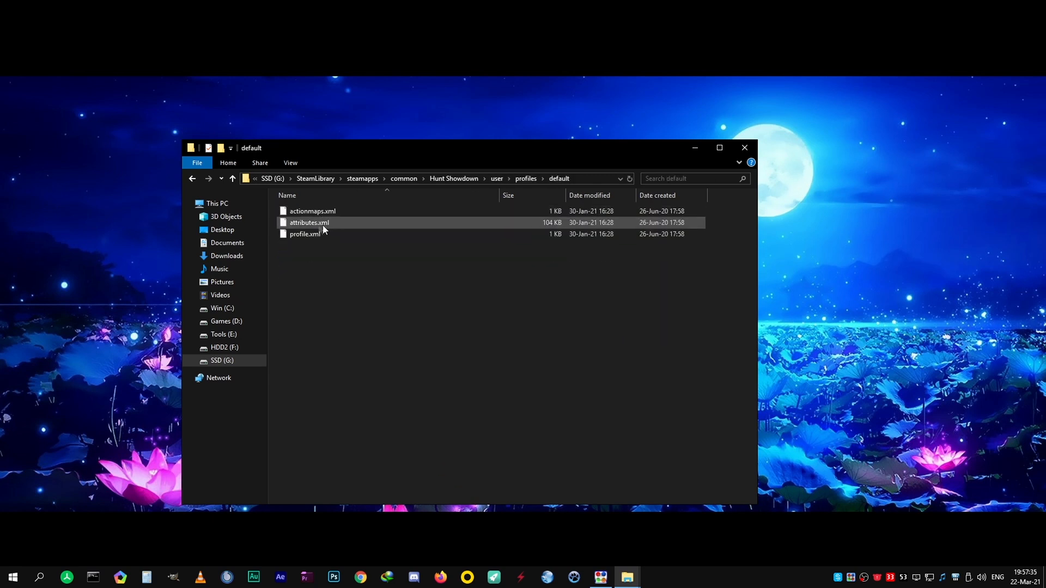
right_click(309, 222)
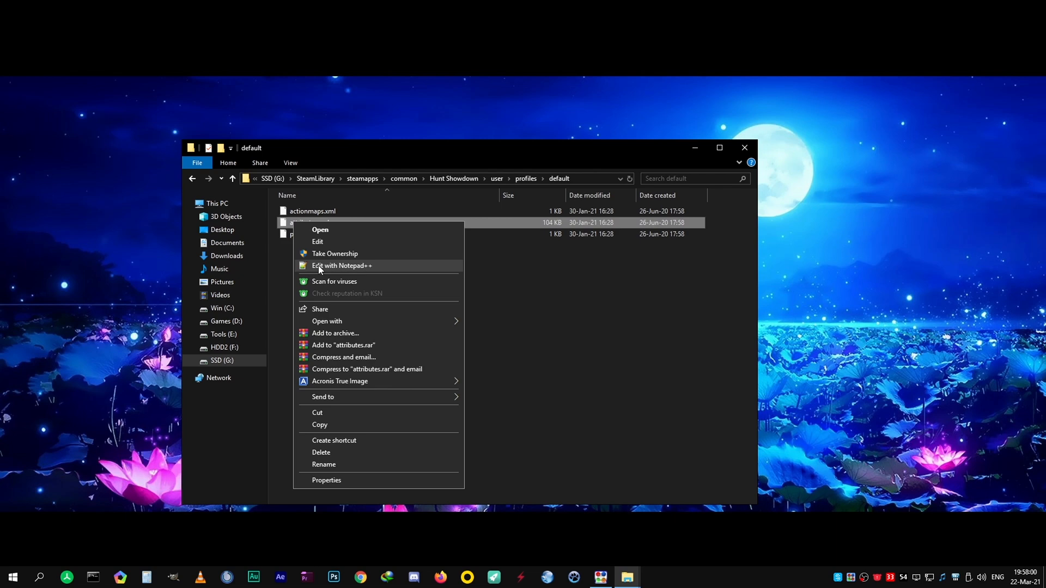
click(341, 266)
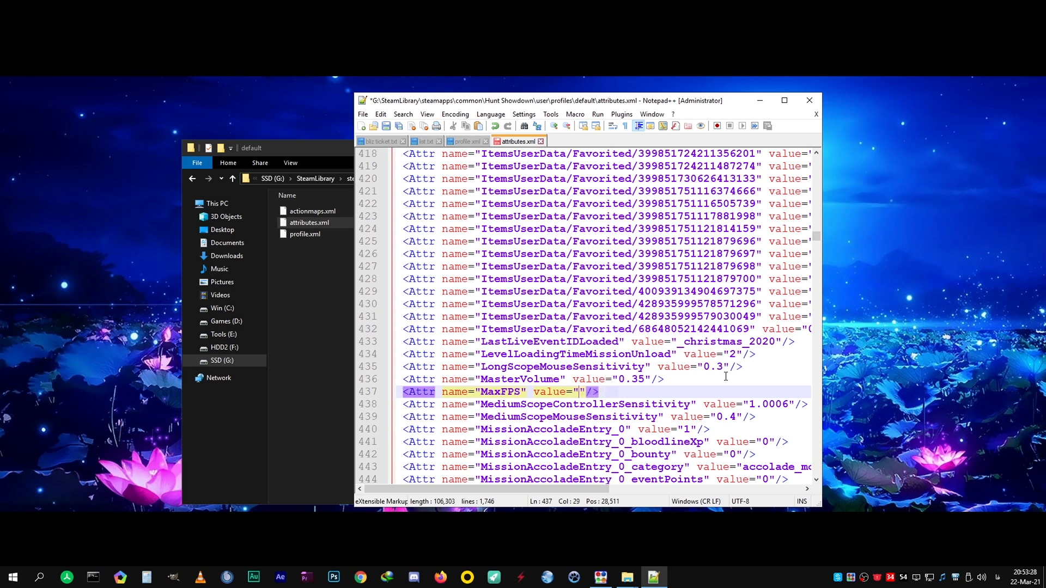
Replace the MaxFPS attribute value on line 437 with the custom frame rate 144, then 2
text(144)
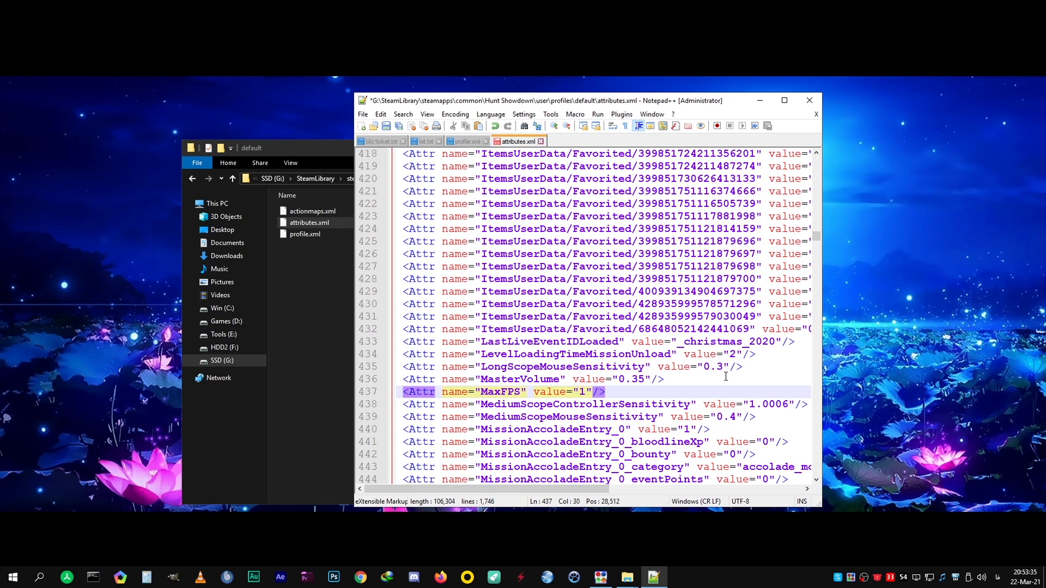
text(2)
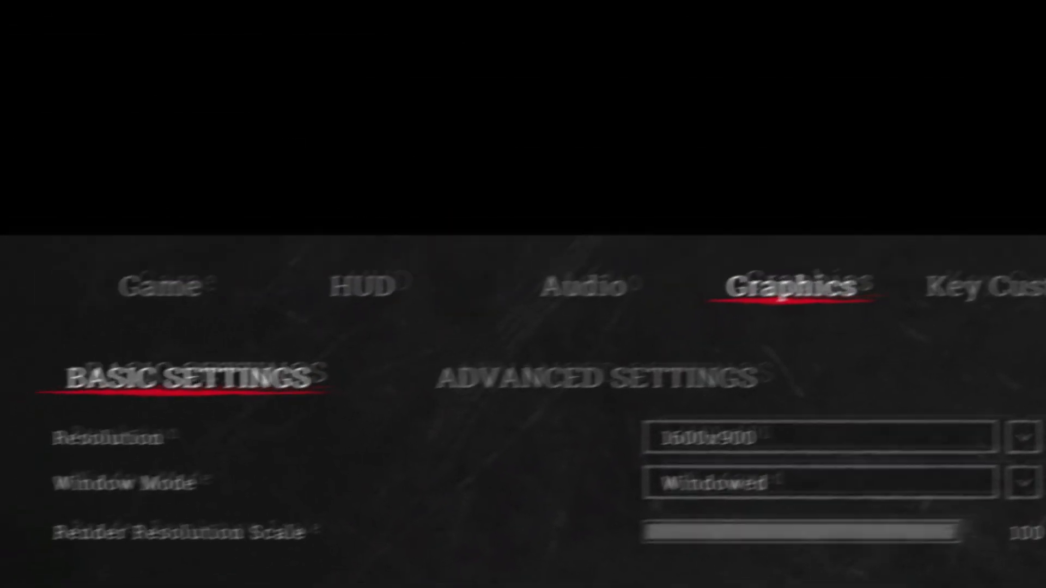
Scroll down the Basic graphics settings to reveal the Max FPS entry
scroll(down, 3)
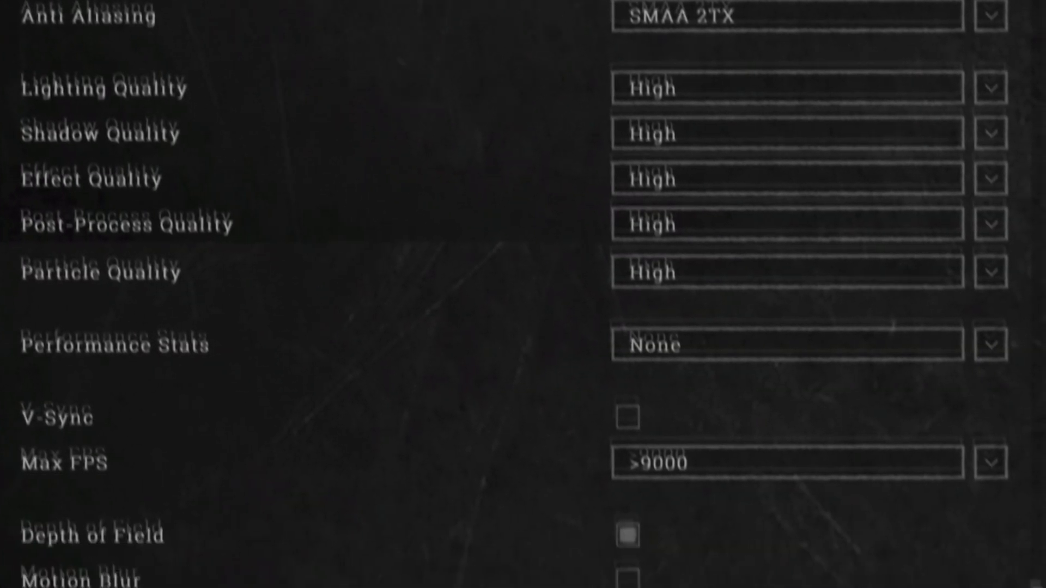